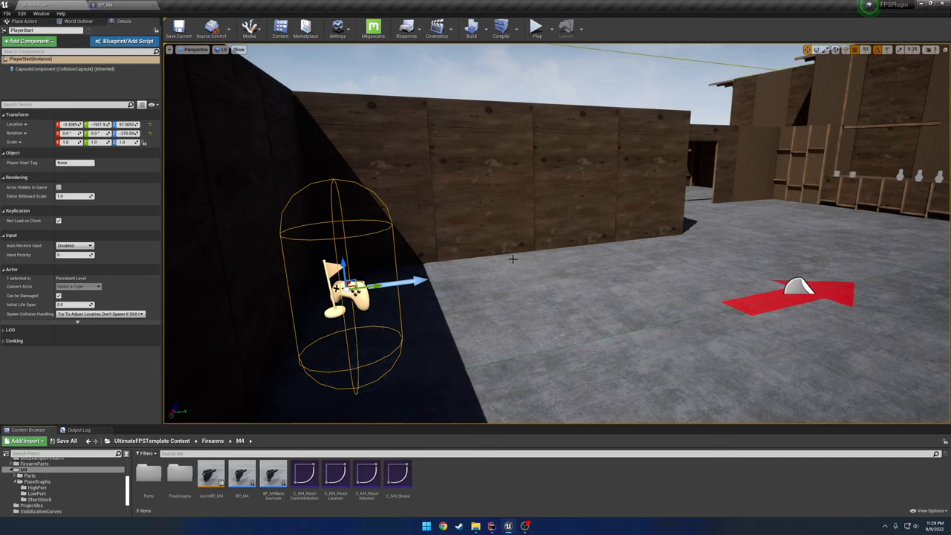
mouse_move(475, 205)
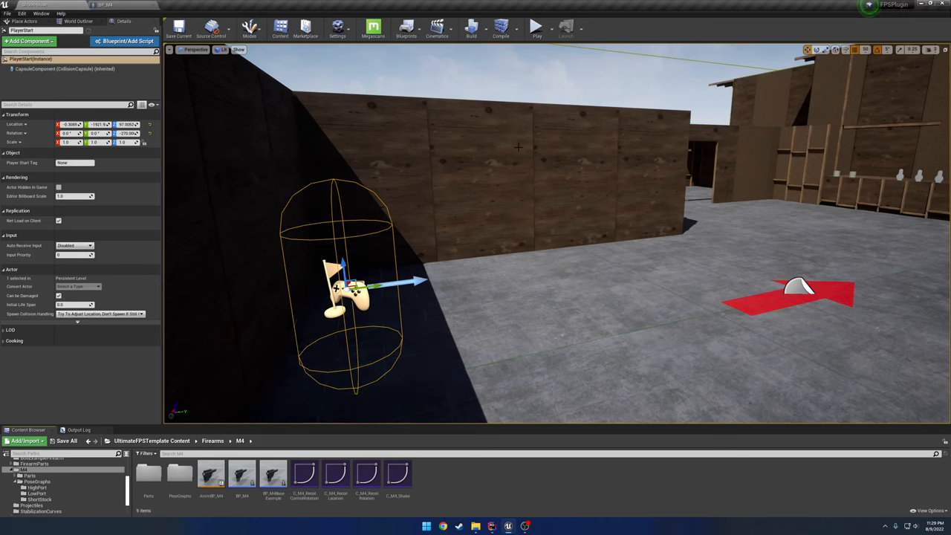
Step: Open BP_M4 and expand Low Port Graph Settings, showing Use Legacy System enabled
click(537, 27)
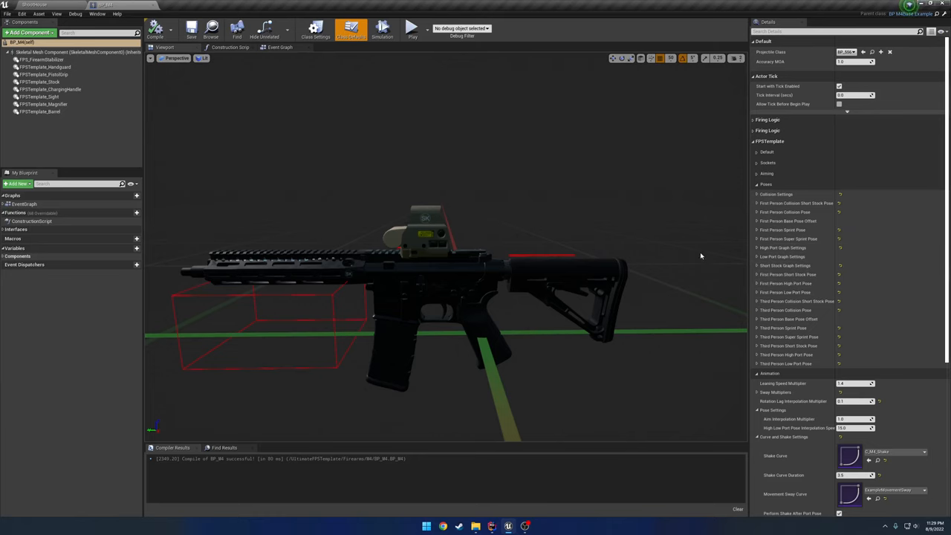
mouse_move(696, 269)
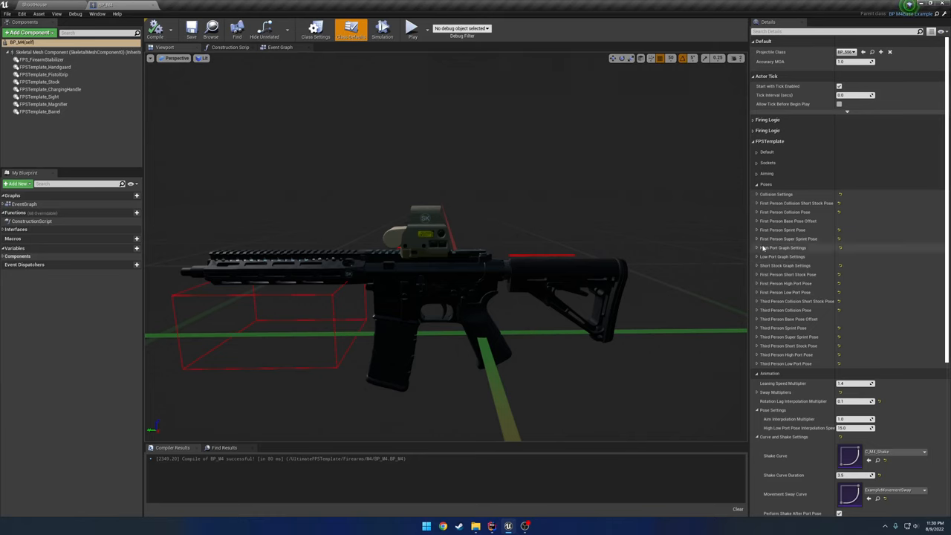
mouse_move(780, 257)
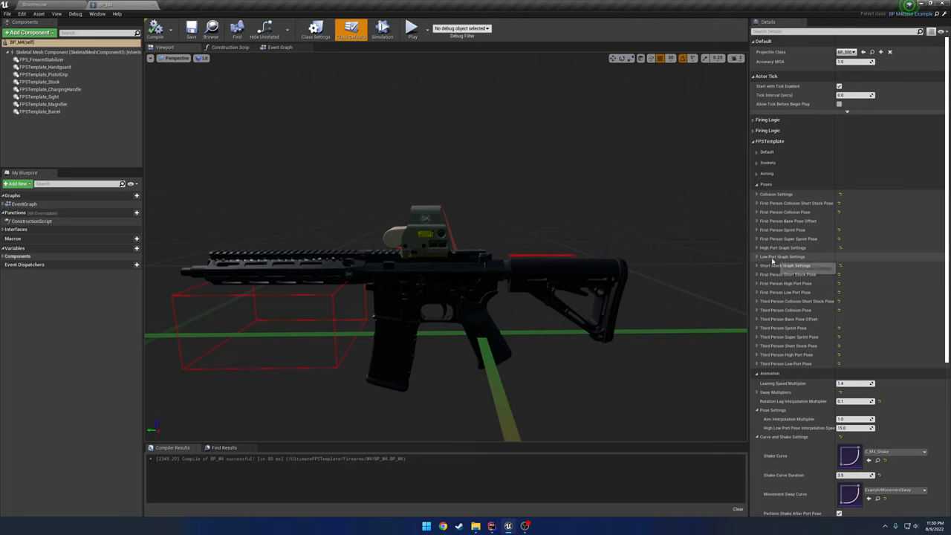
mouse_move(786, 265)
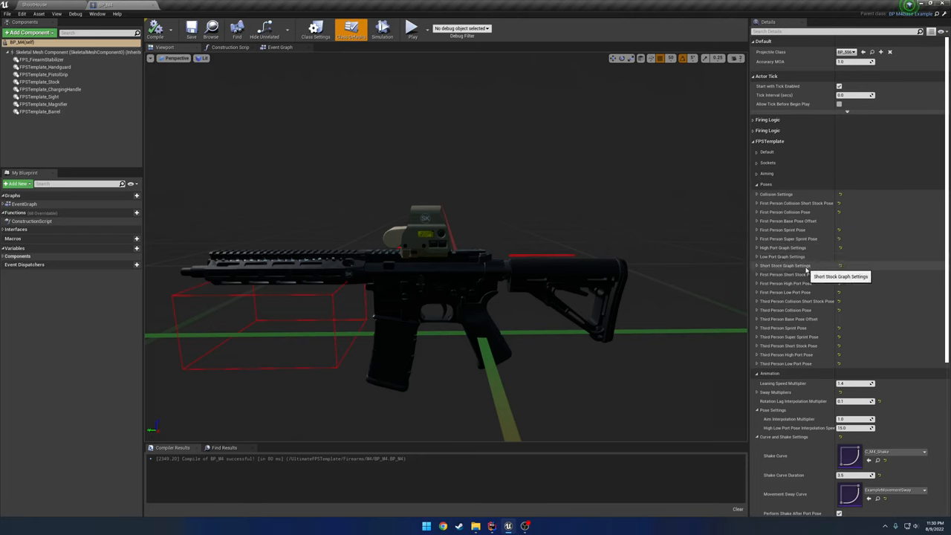
mouse_move(803, 257)
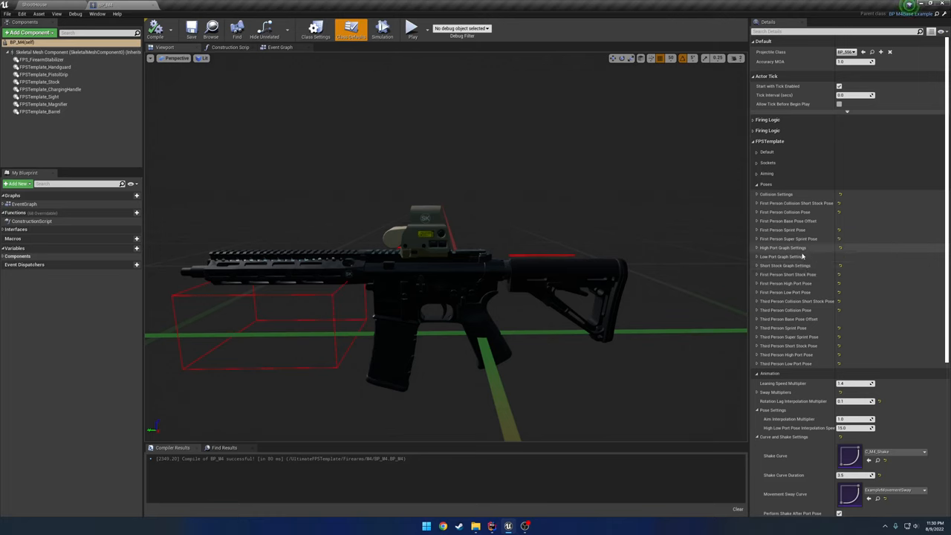
mouse_move(799, 257)
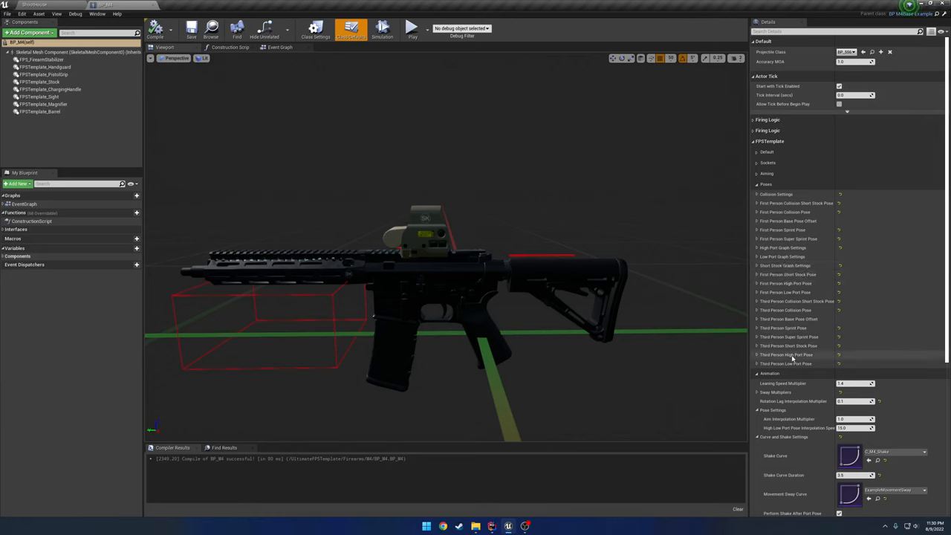
mouse_move(785, 365)
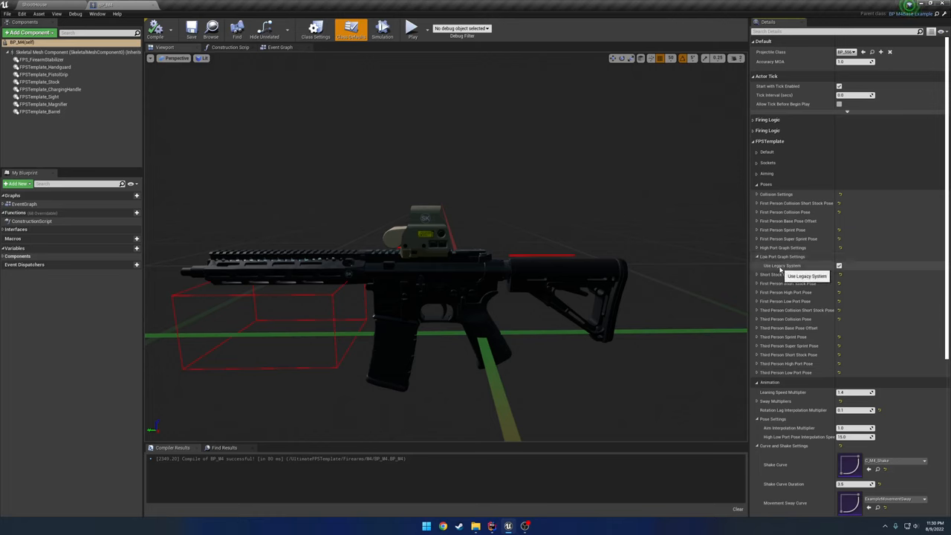
mouse_move(802, 269)
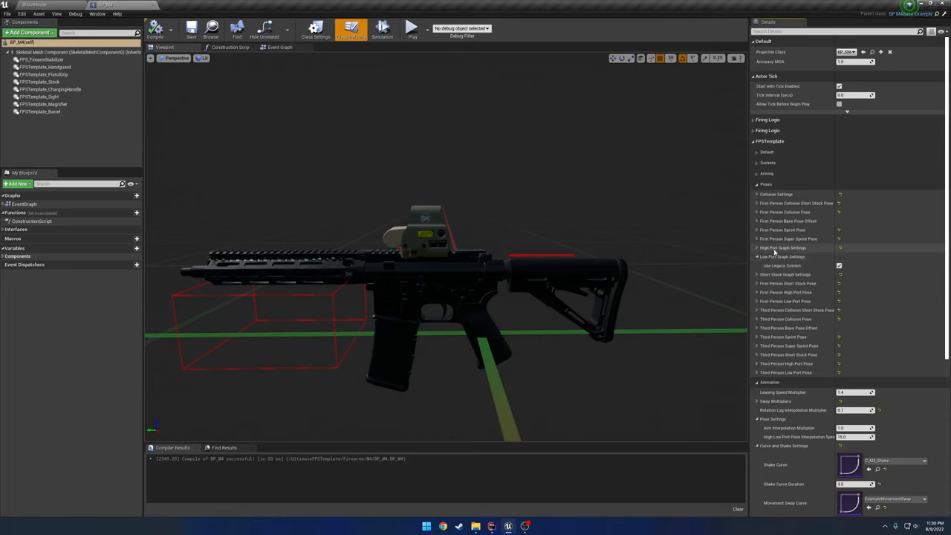
click(757, 248)
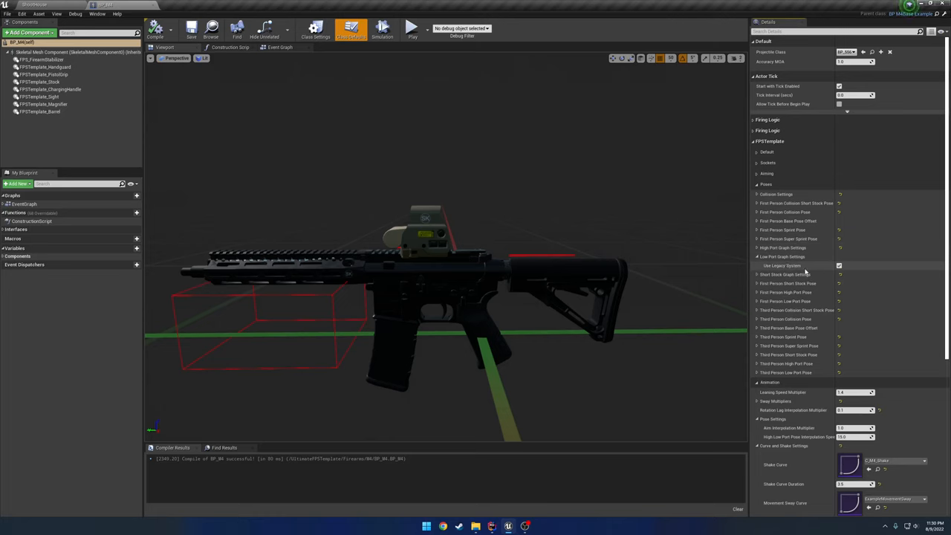
Step: Disable Use Legacy System and expand the High Port Pose Graph Setting (speed 20, length 6)
click(840, 265)
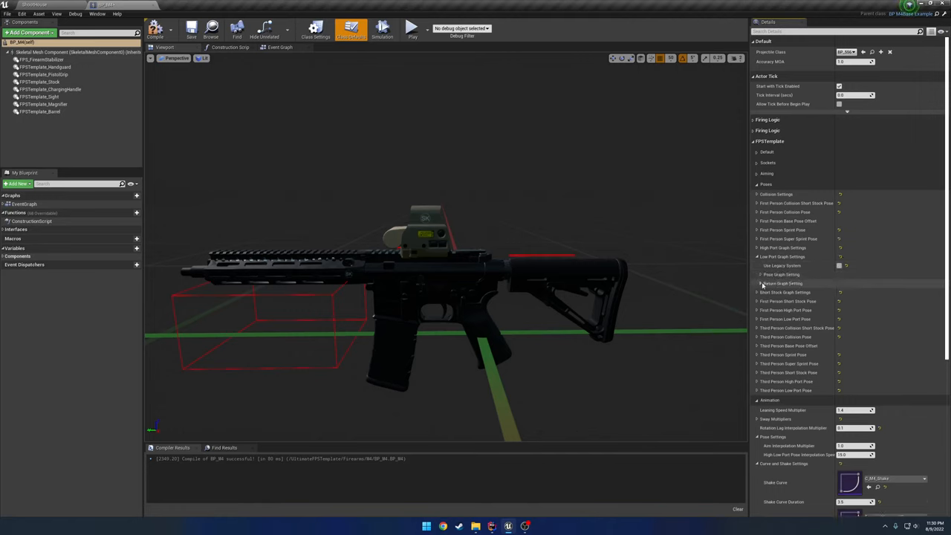
click(759, 274)
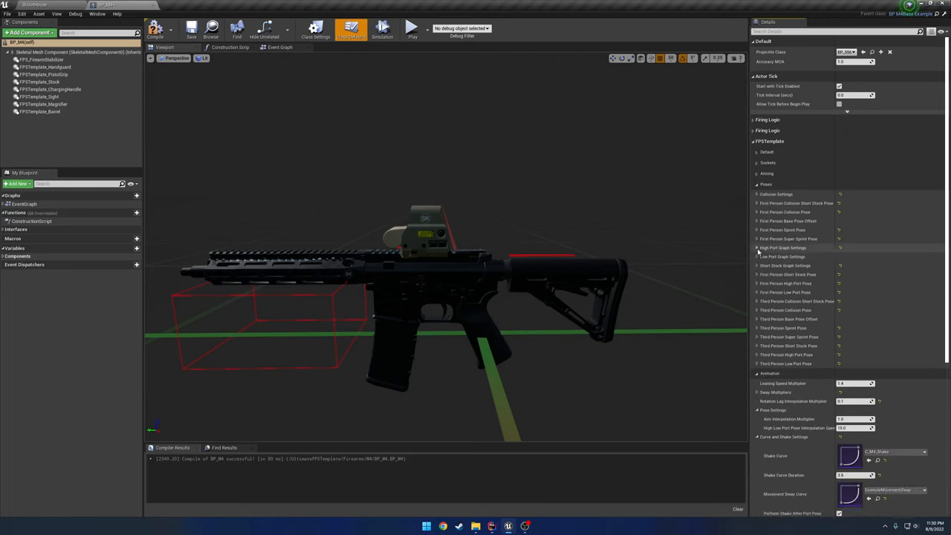
click(757, 247)
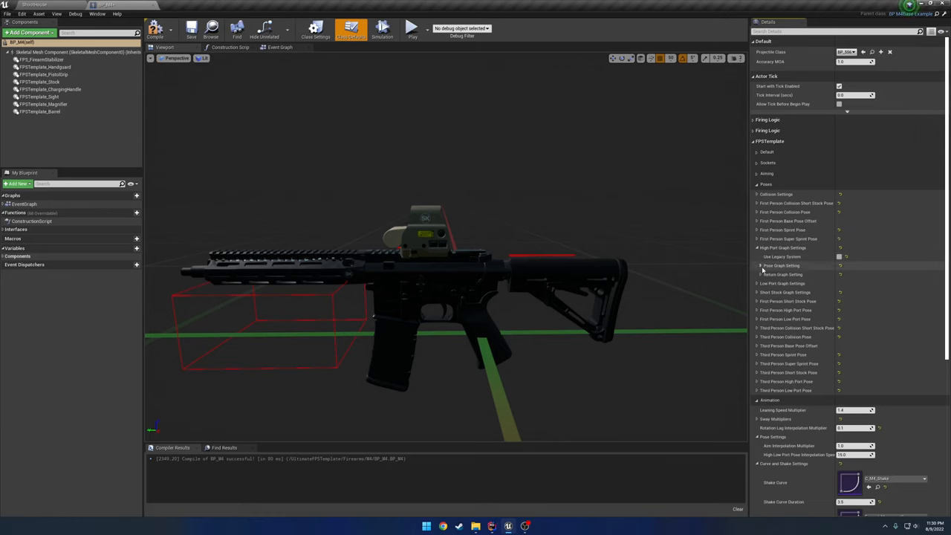
click(757, 265)
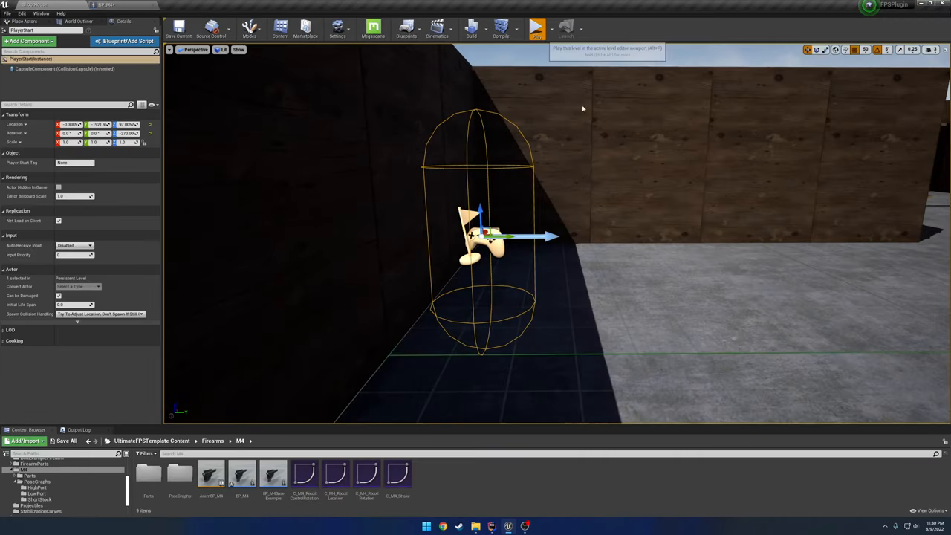
click(537, 28)
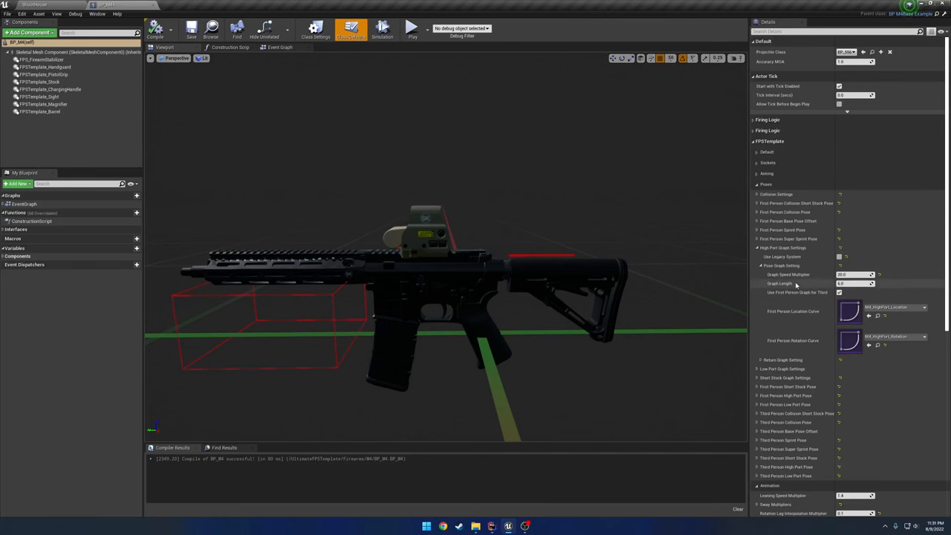
mouse_move(878, 316)
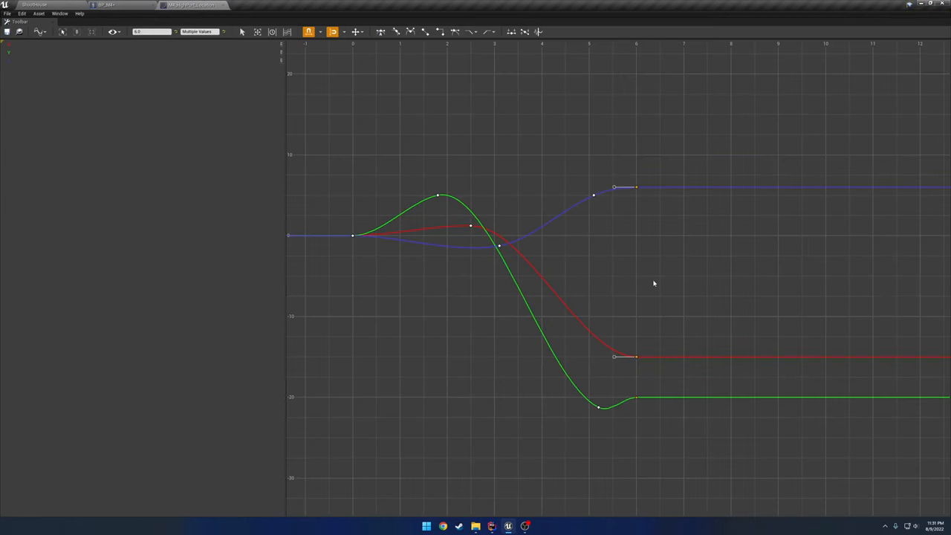
mouse_move(143, 13)
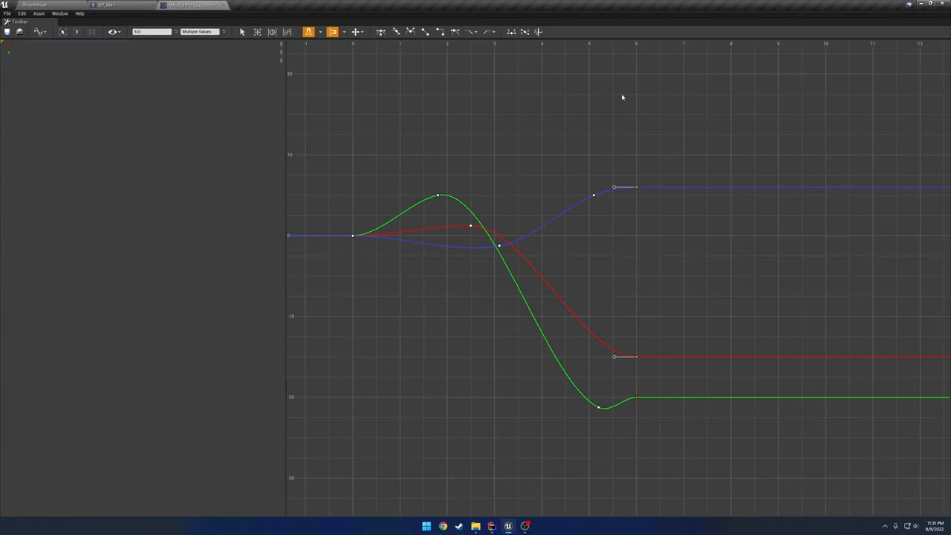
mouse_move(557, 297)
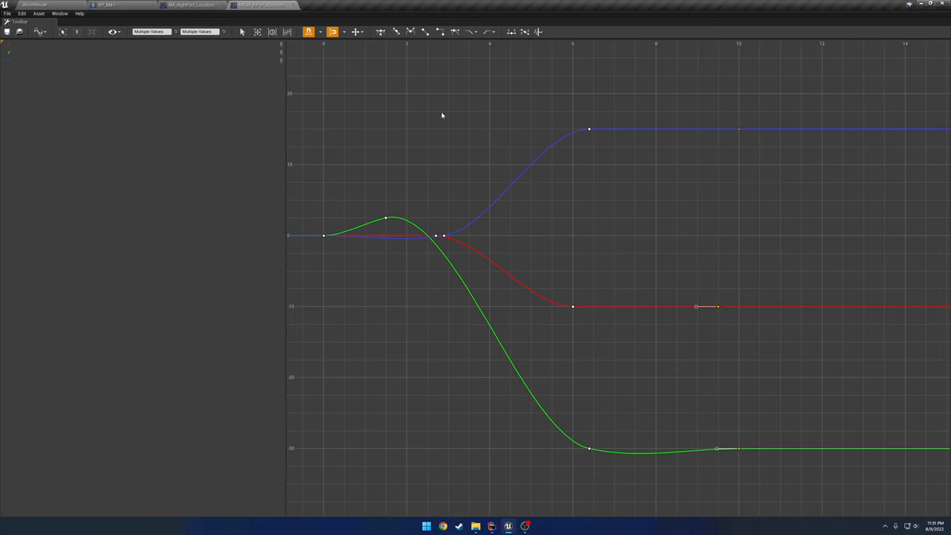
mouse_move(214, 11)
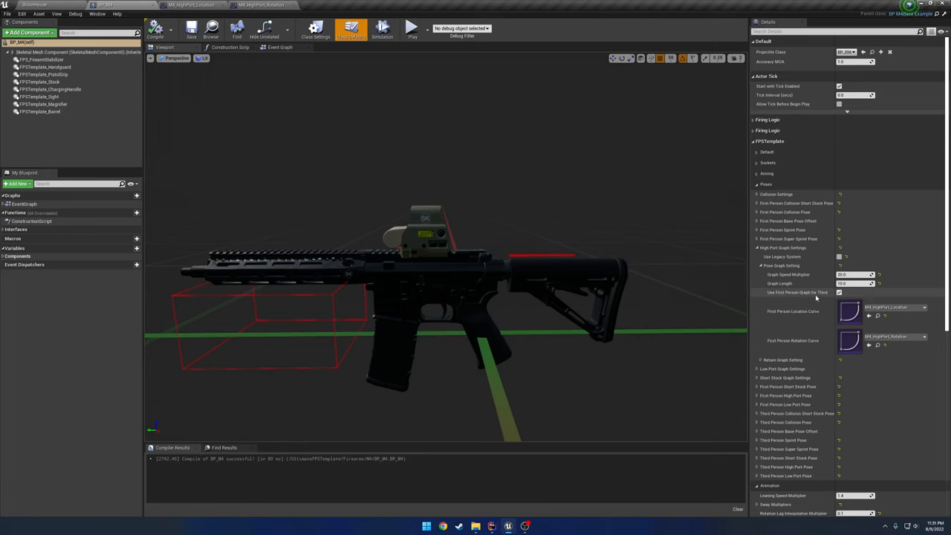
Step: Review the High Port return graph (speed 18, length 10, return curves), then return to the level
click(838, 292)
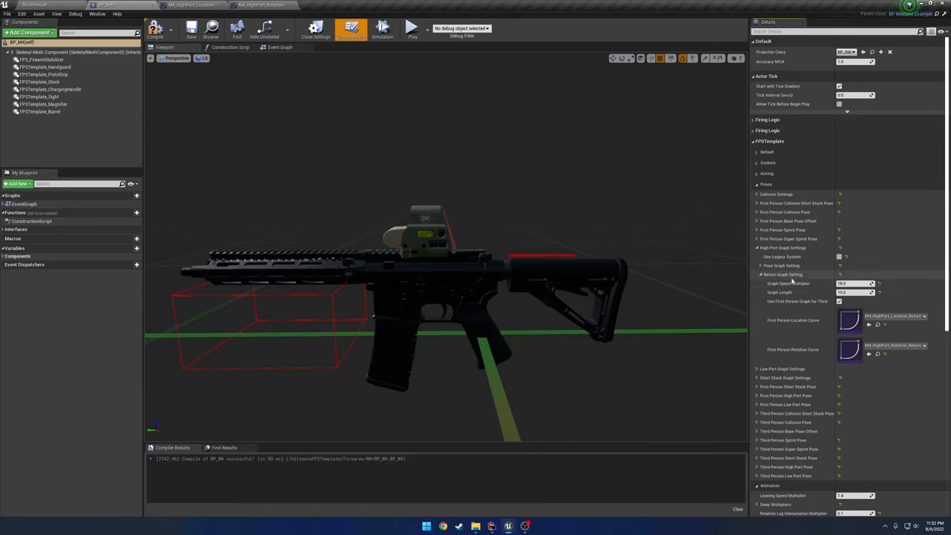
click(839, 301)
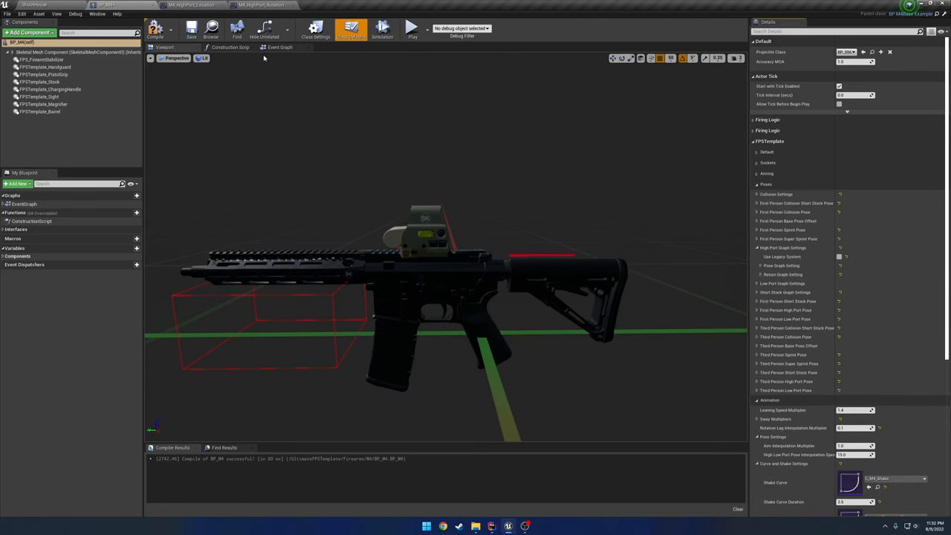
mouse_move(667, 240)
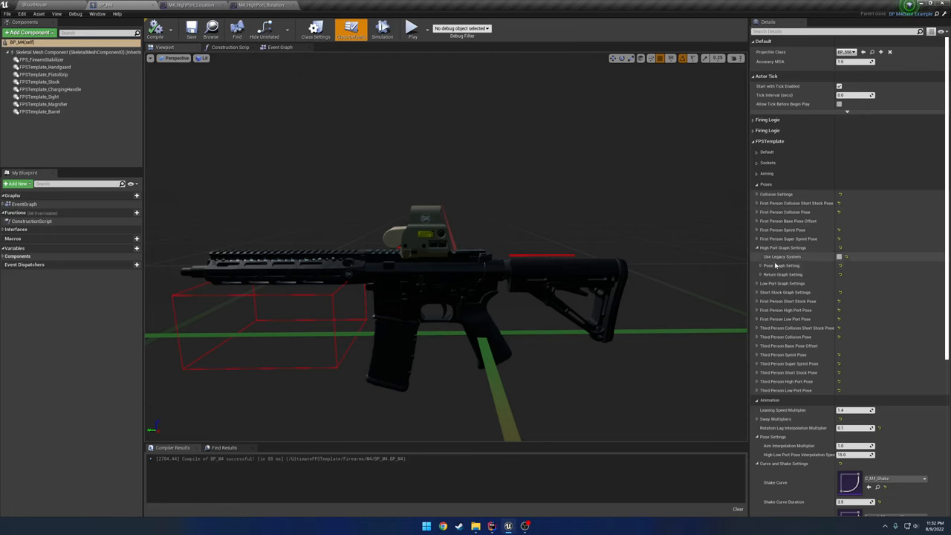
click(839, 256)
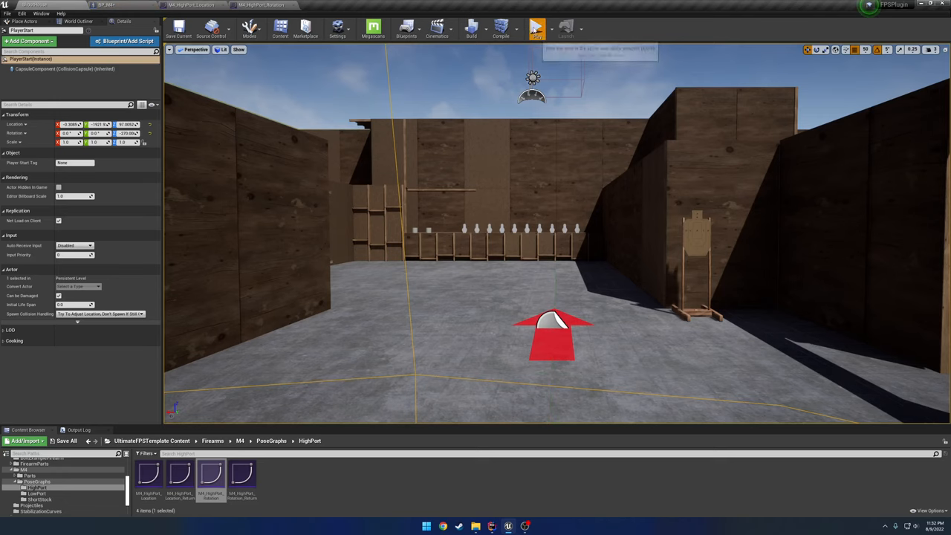
click(536, 28)
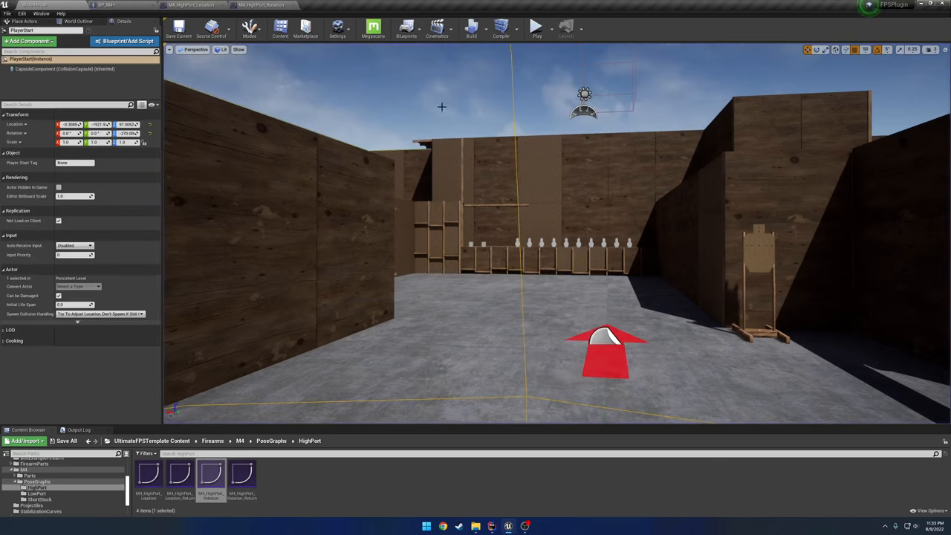
mouse_move(401, 108)
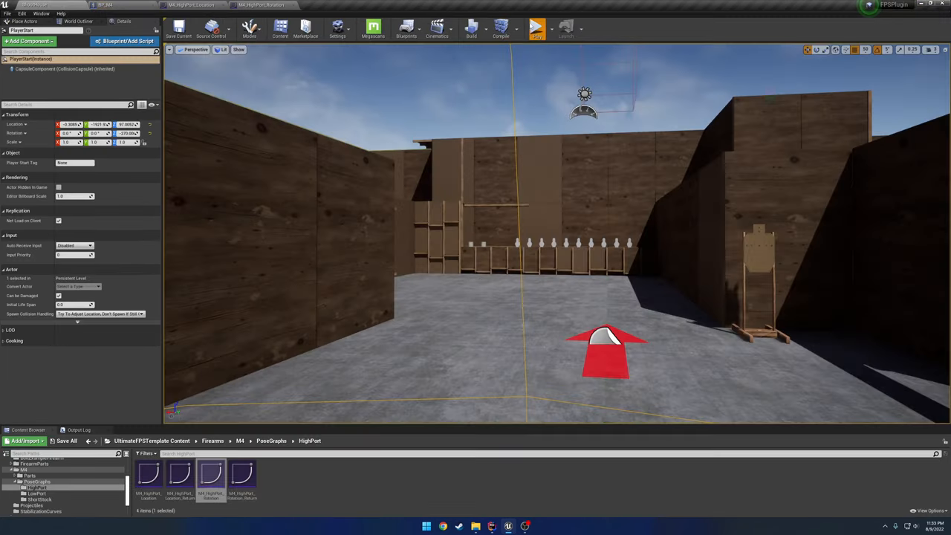
click(535, 28)
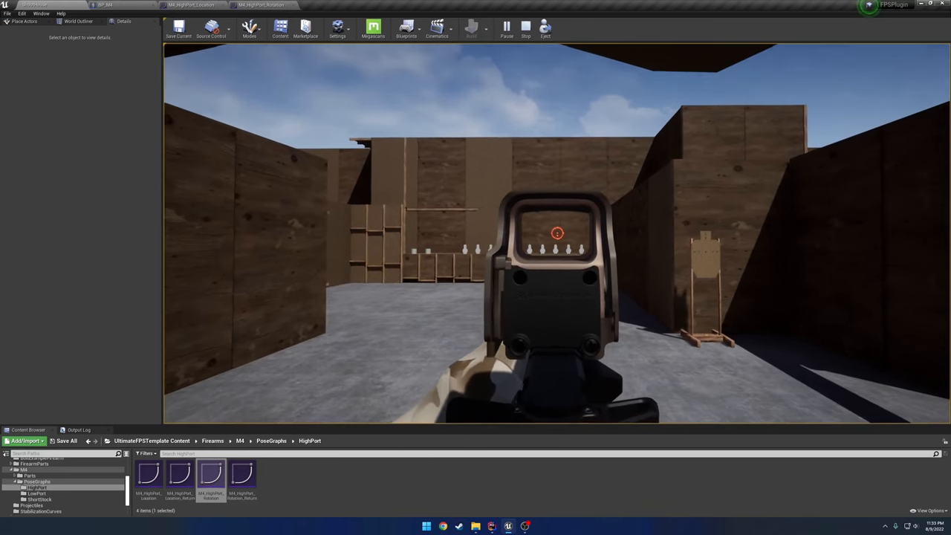
click(525, 28)
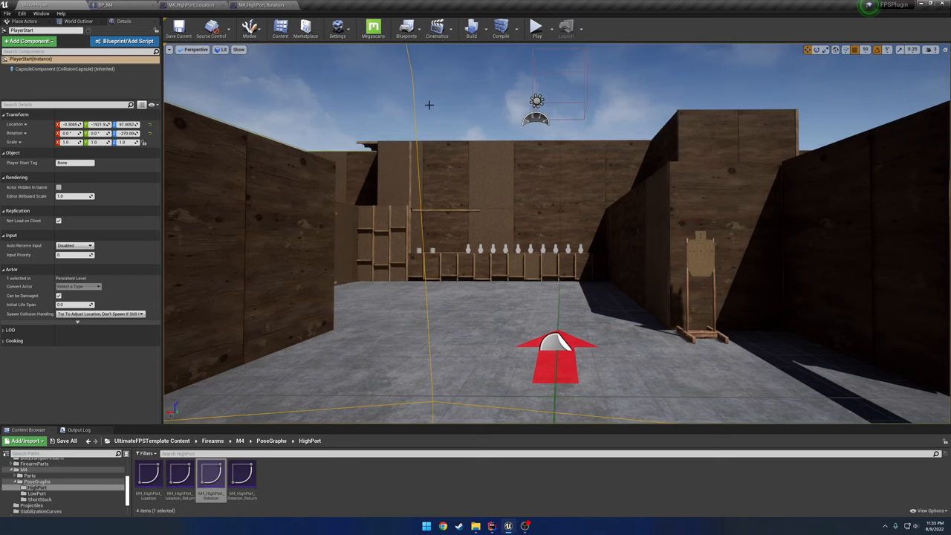
mouse_move(289, 96)
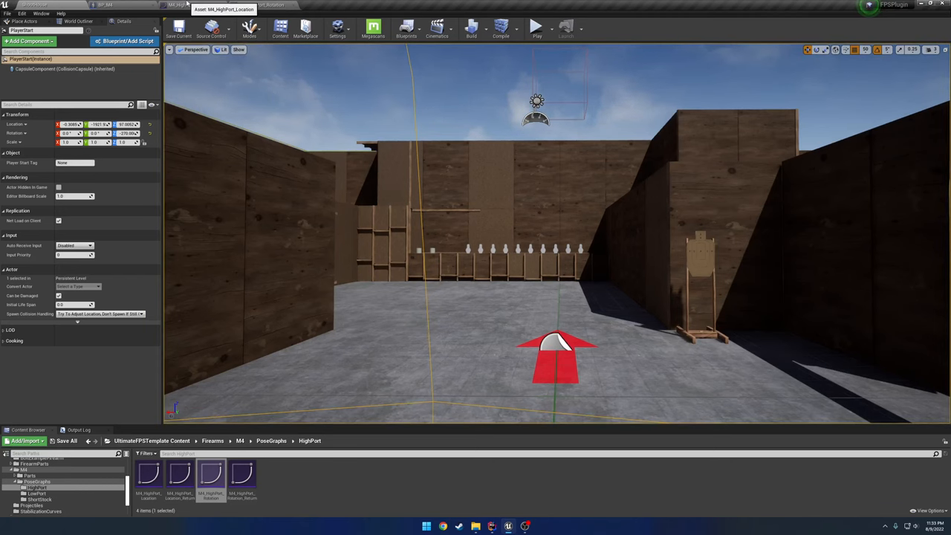
Step: Open the M4_HighPort_Location curve asset in the Curve Editor
double_click(210, 476)
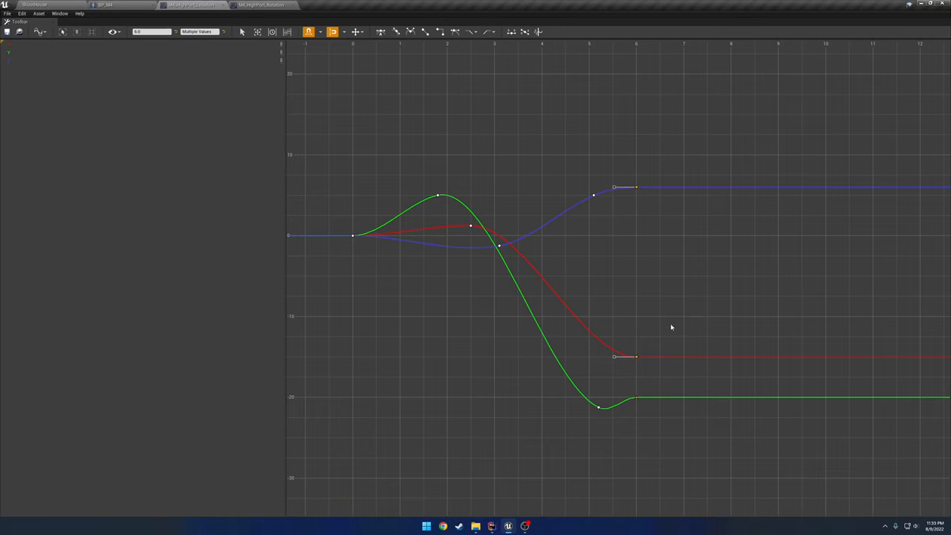
mouse_move(602, 279)
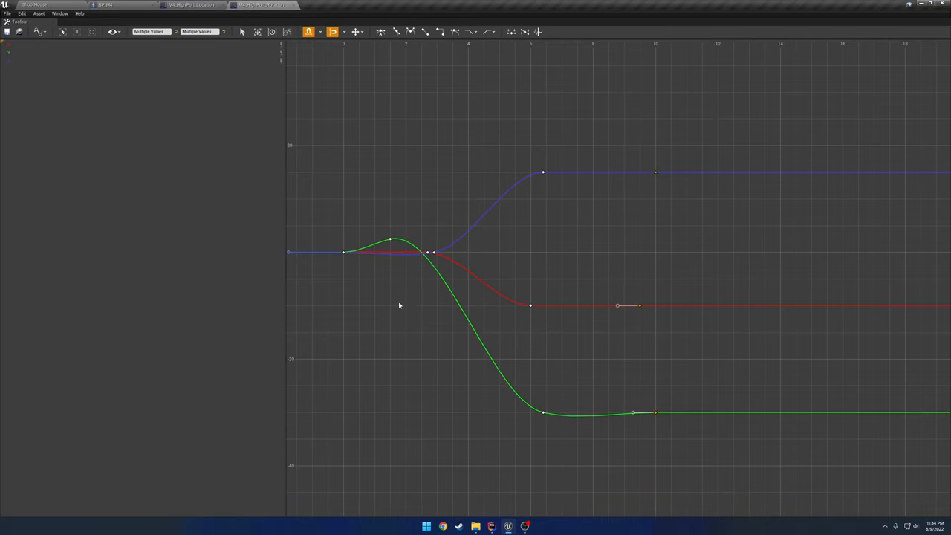
mouse_move(595, 143)
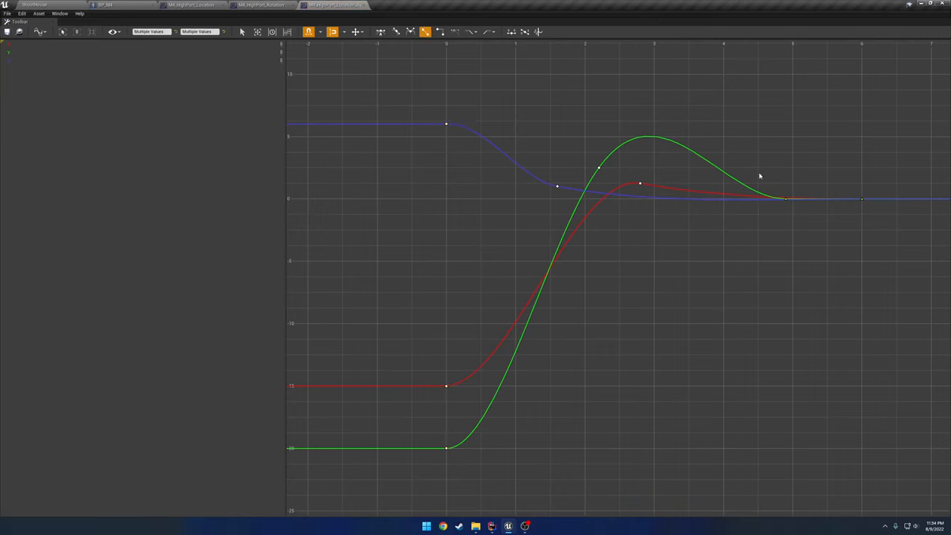
mouse_move(718, 217)
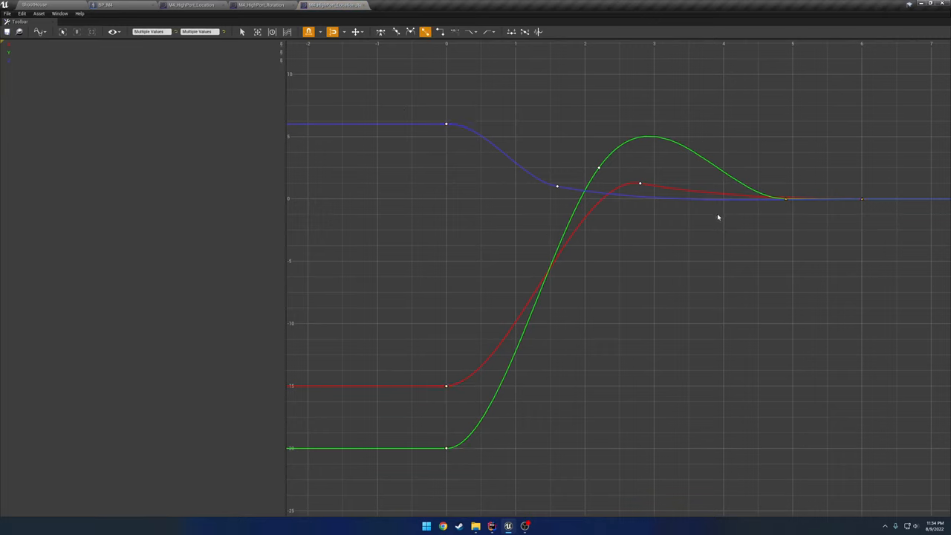
mouse_move(745, 243)
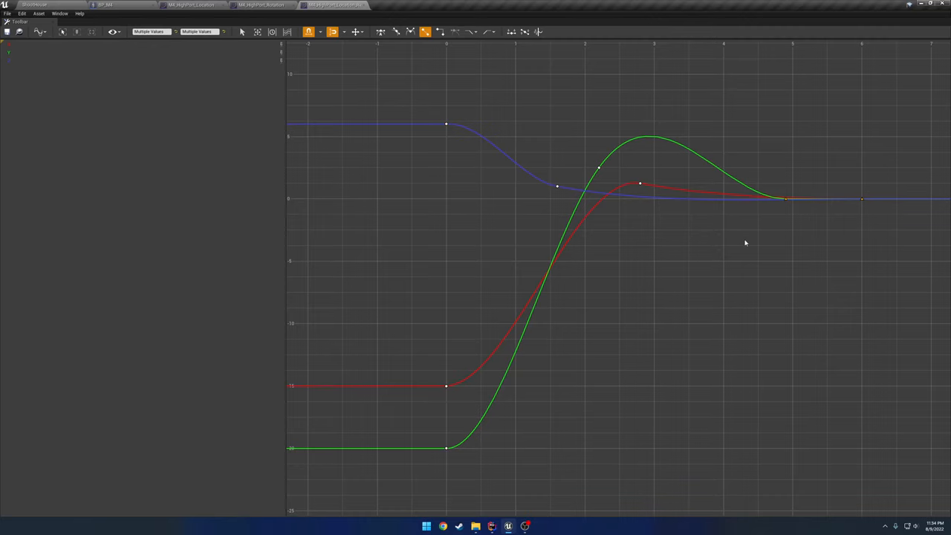
mouse_move(296, 12)
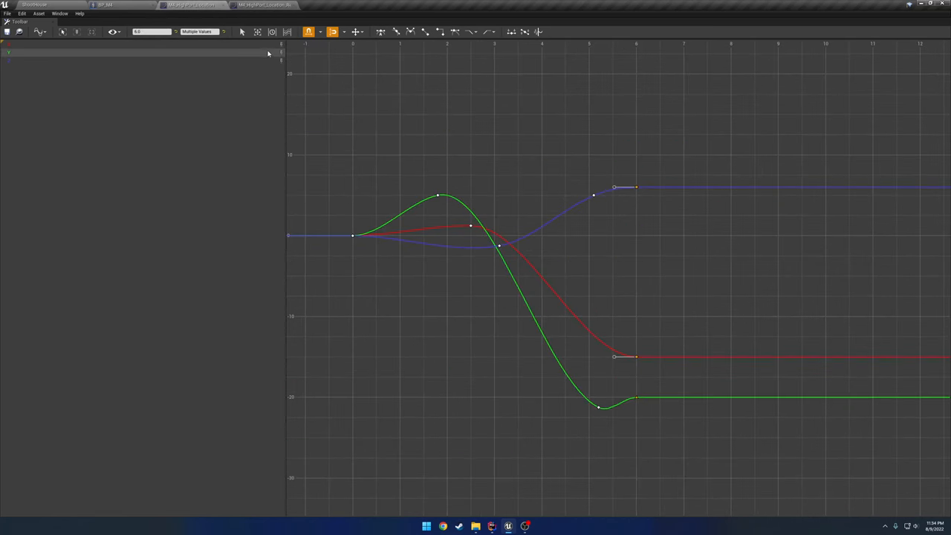
mouse_move(192, 5)
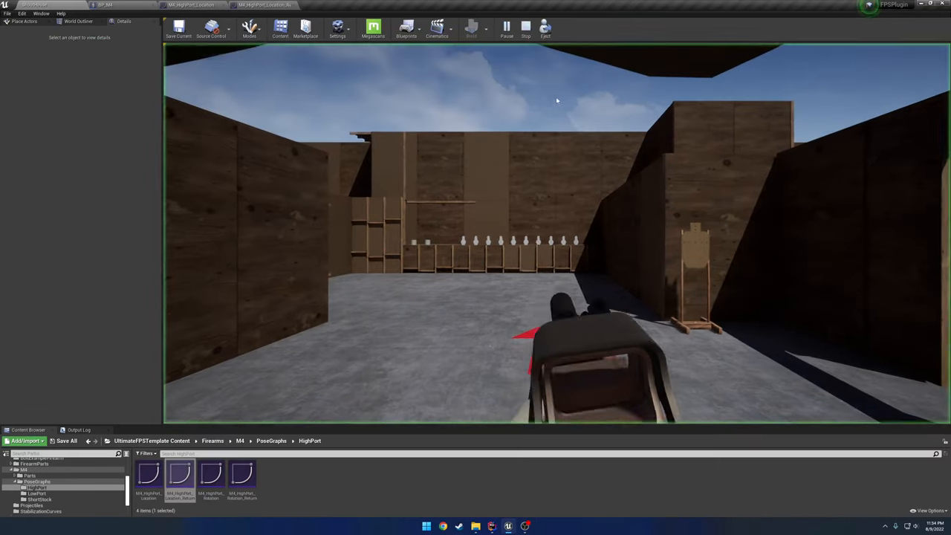
click(506, 27)
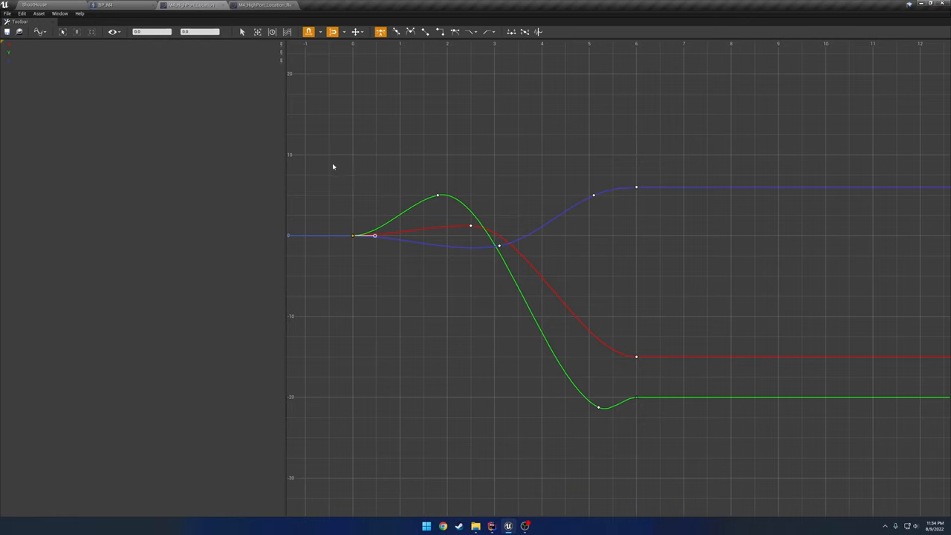
mouse_move(360, 256)
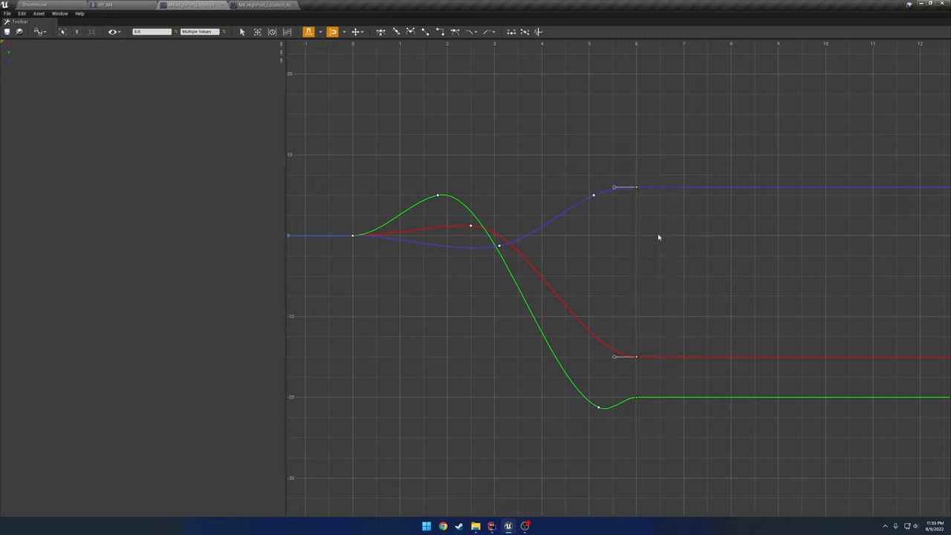
mouse_move(657, 240)
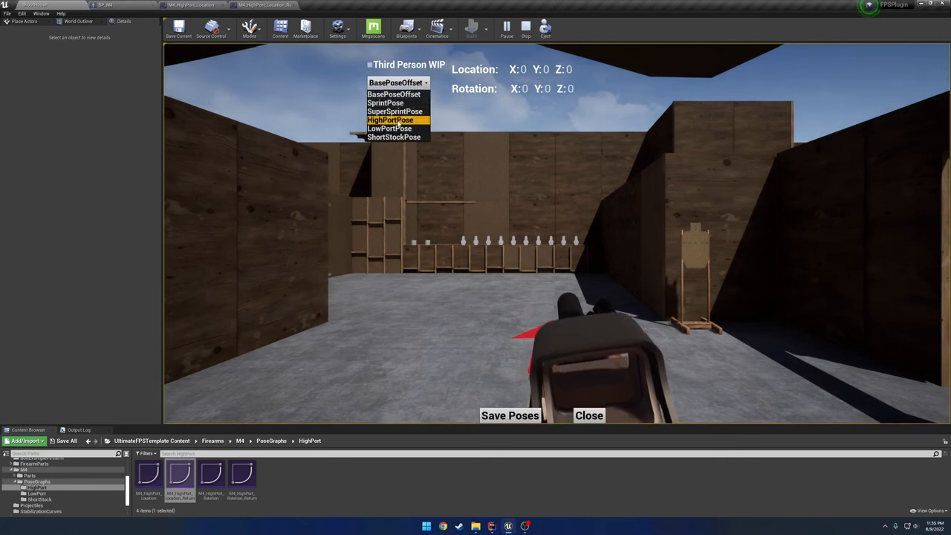
Step: Preview HighPortPose in-game (location 6, -20, -15) and return to the BP_M4 blueprint
click(390, 120)
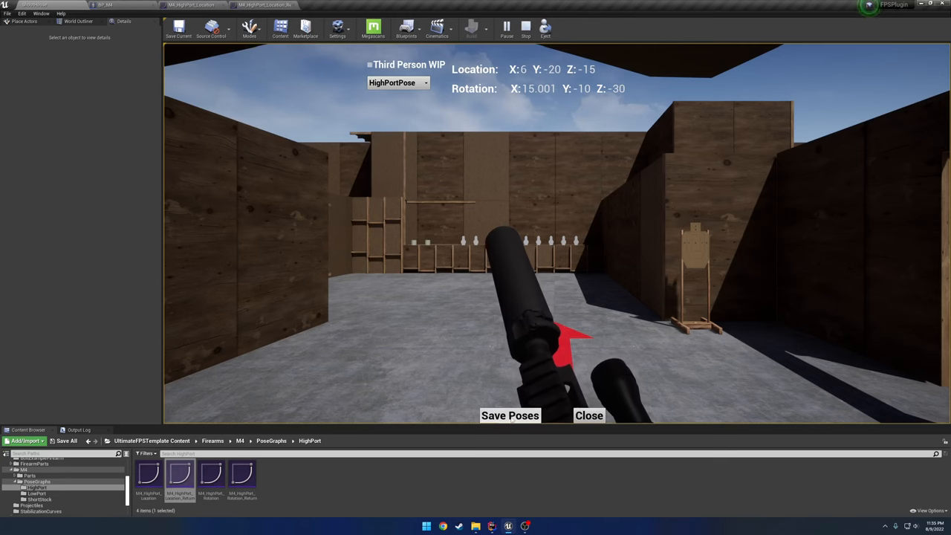
click(105, 5)
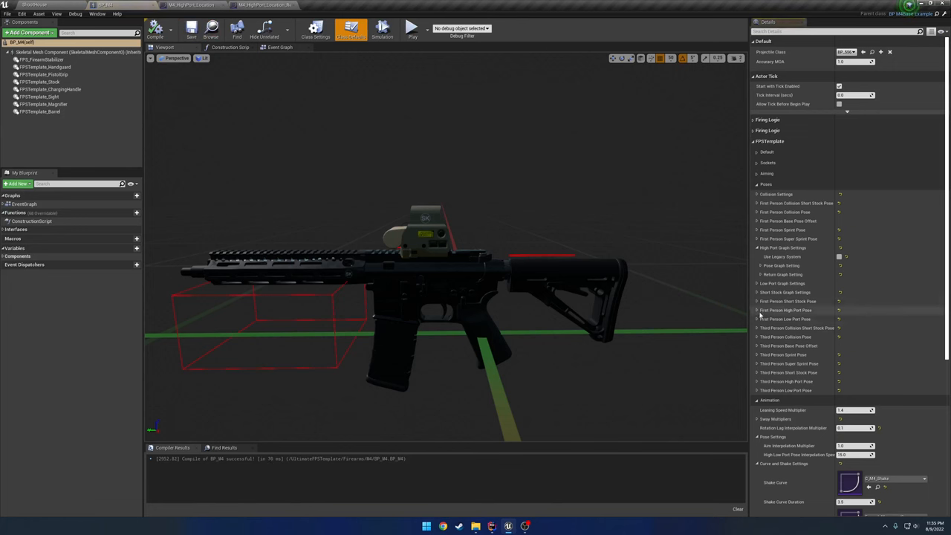
click(757, 310)
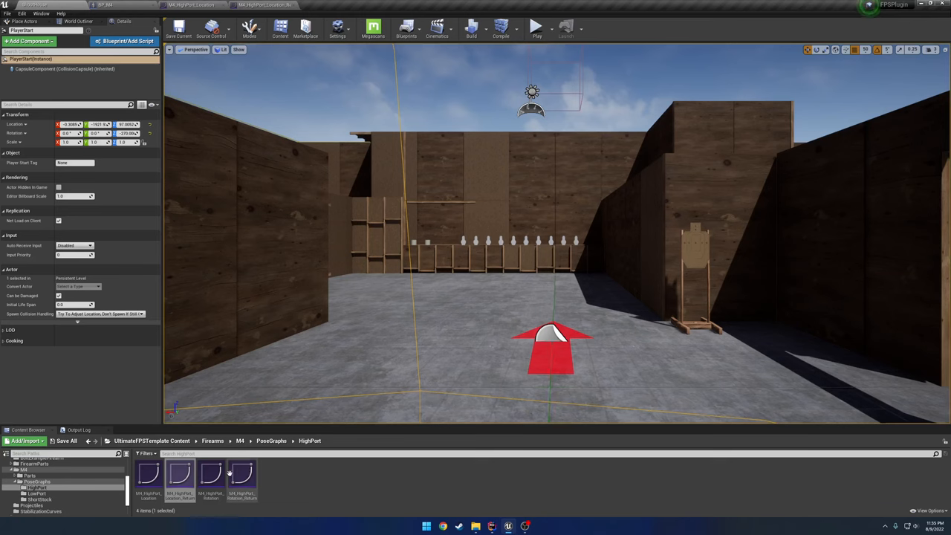
Step: Open the High Port location curve asset for key editing
double_click(242, 476)
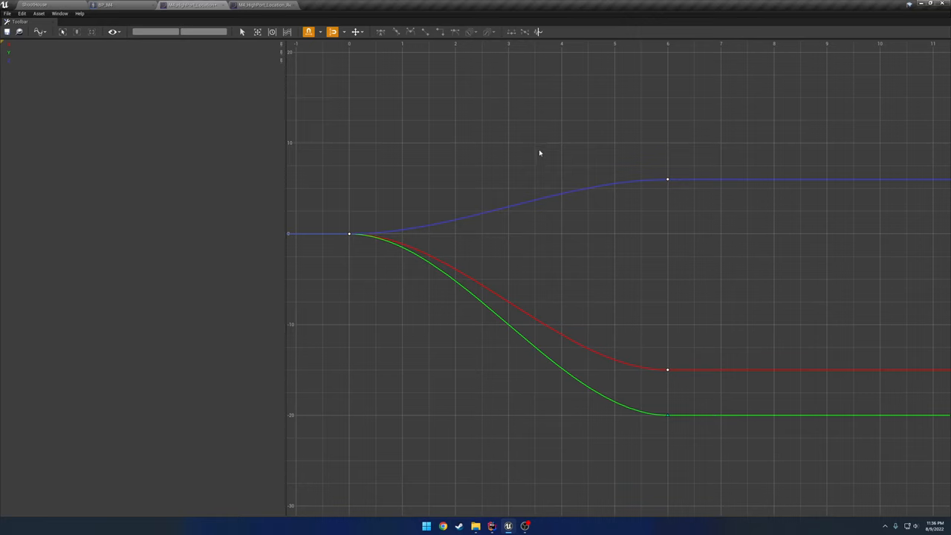
mouse_move(539, 272)
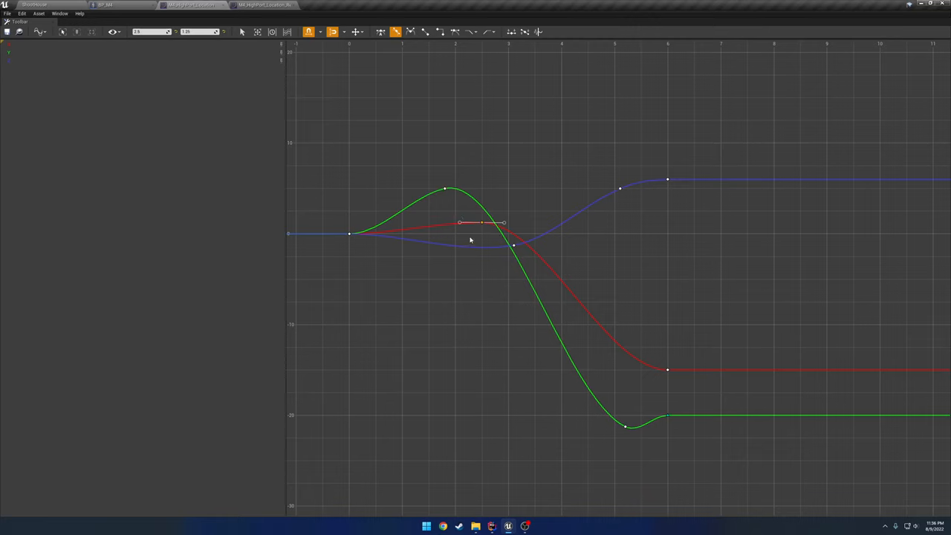
mouse_move(476, 242)
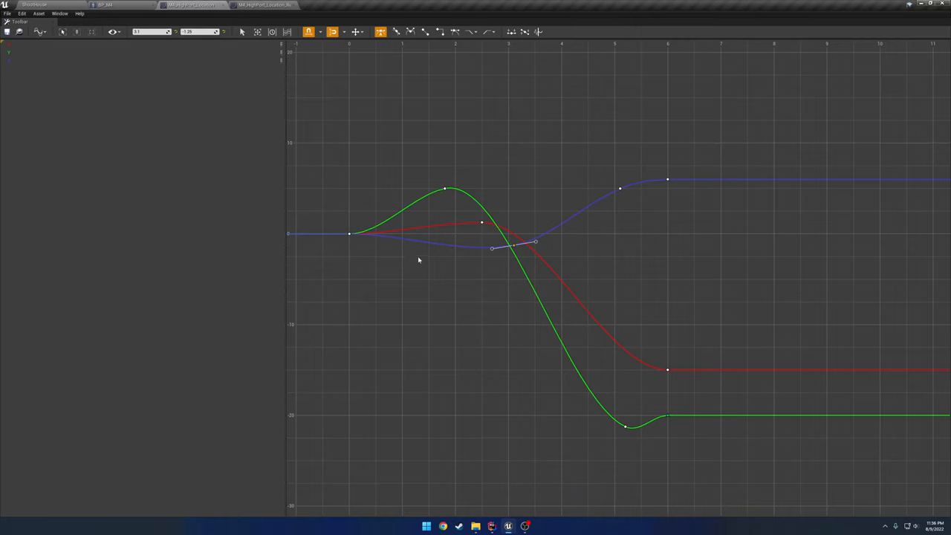
mouse_move(576, 250)
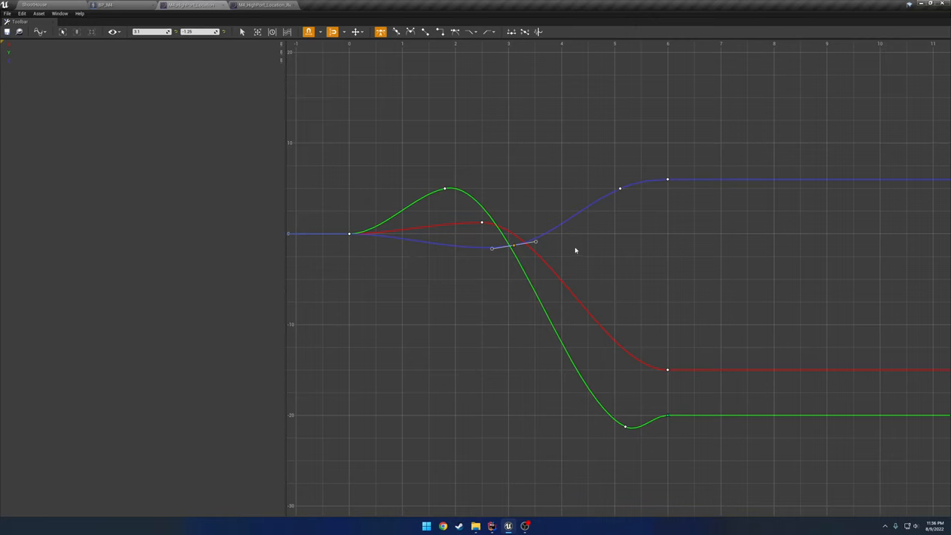
mouse_move(574, 331)
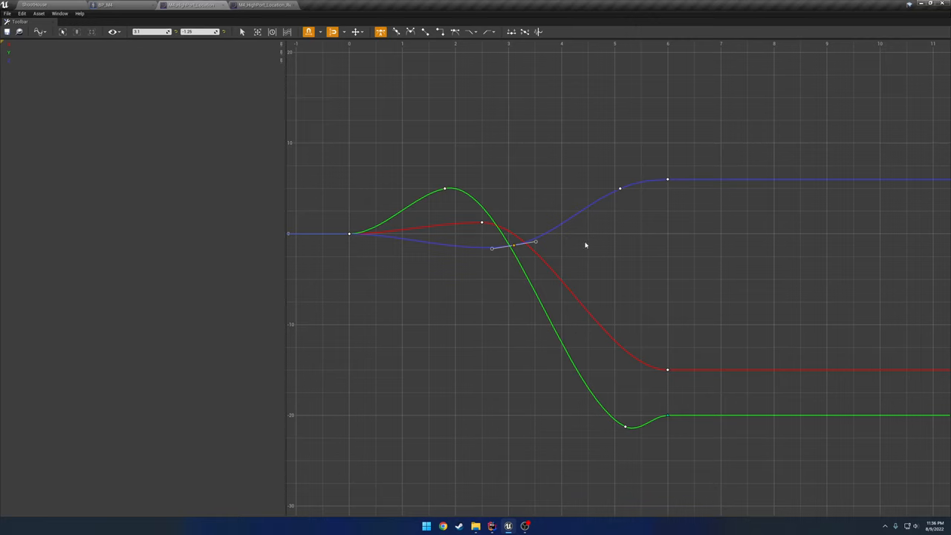
mouse_move(744, 101)
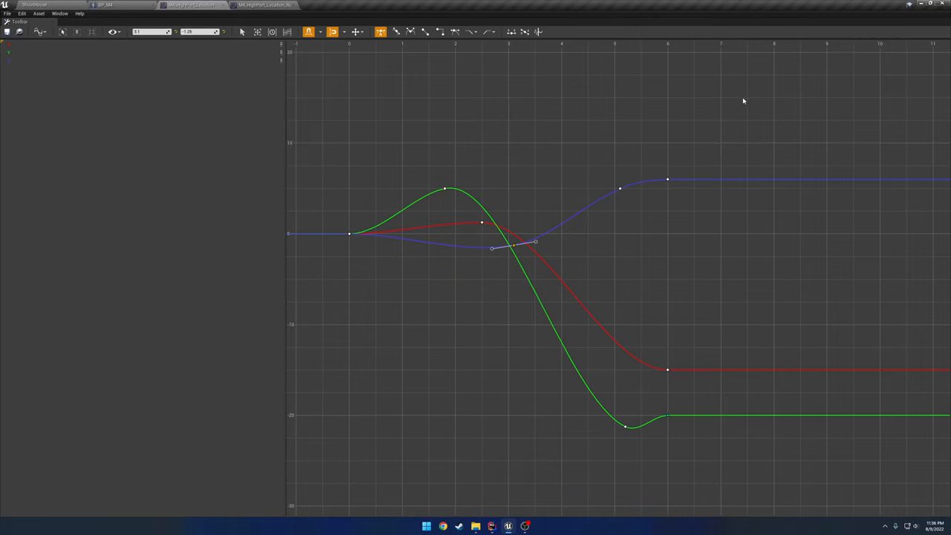
Step: Box-select the intermediate keys on the High Port location curves
drag(596, 134, 693, 219)
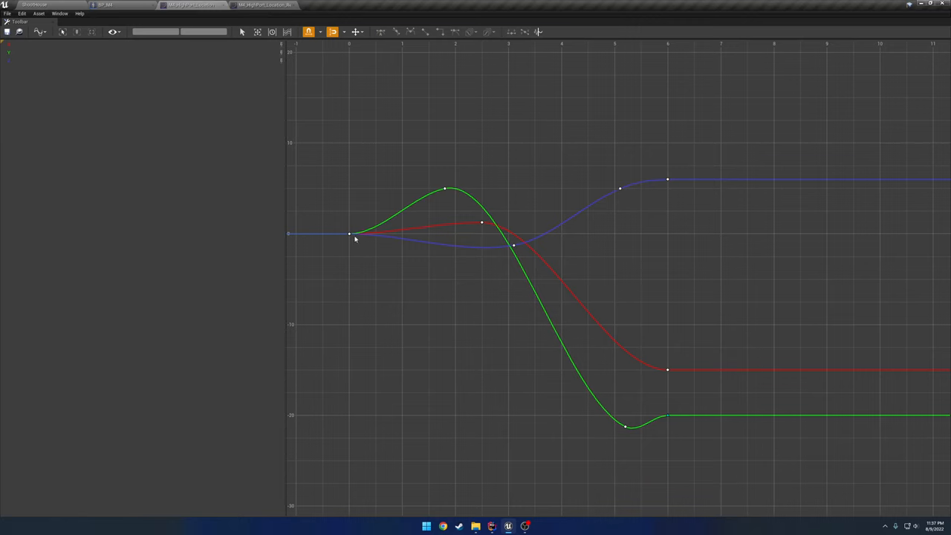
mouse_move(666, 280)
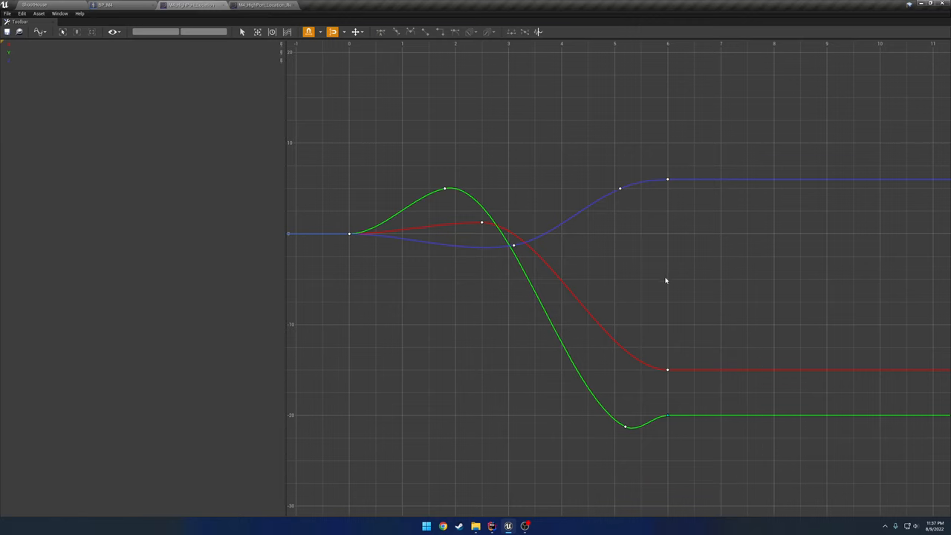
mouse_move(638, 308)
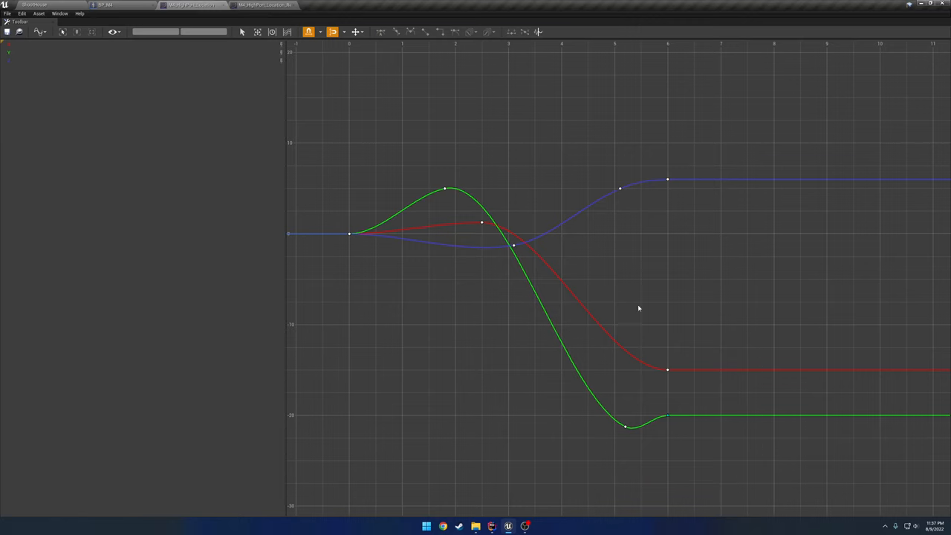
drag(426, 142, 609, 360)
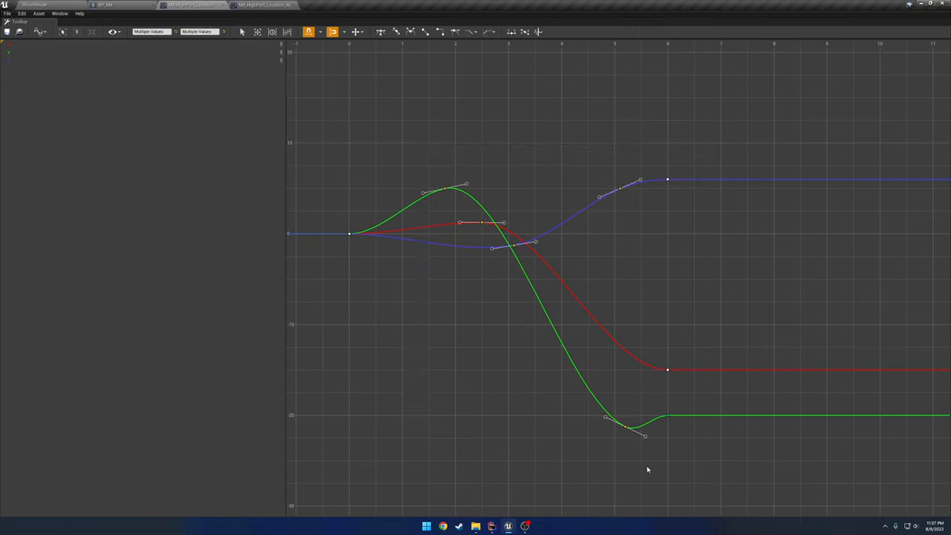
mouse_move(443, 328)
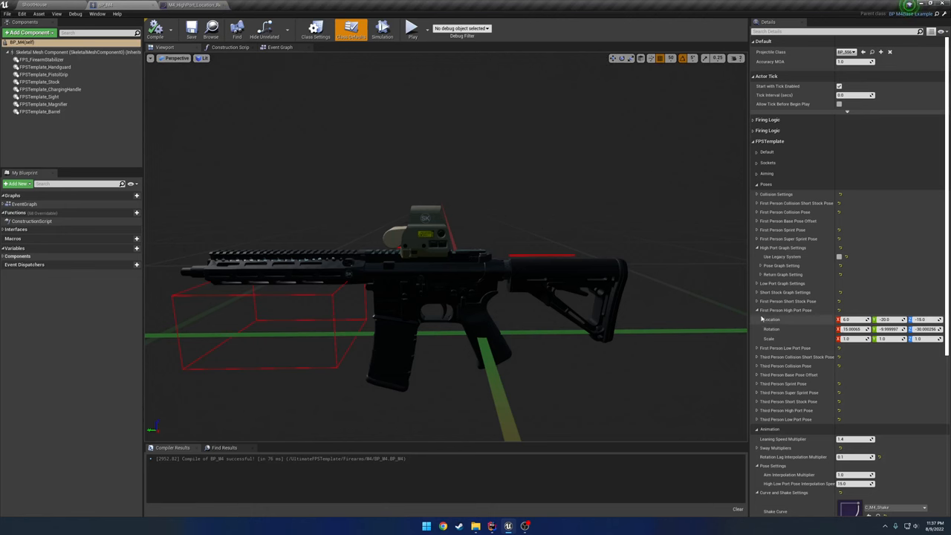
Step: Expand the High Port Pose Graph Setting showing speed 20, length 10 and HighPort curves
click(759, 266)
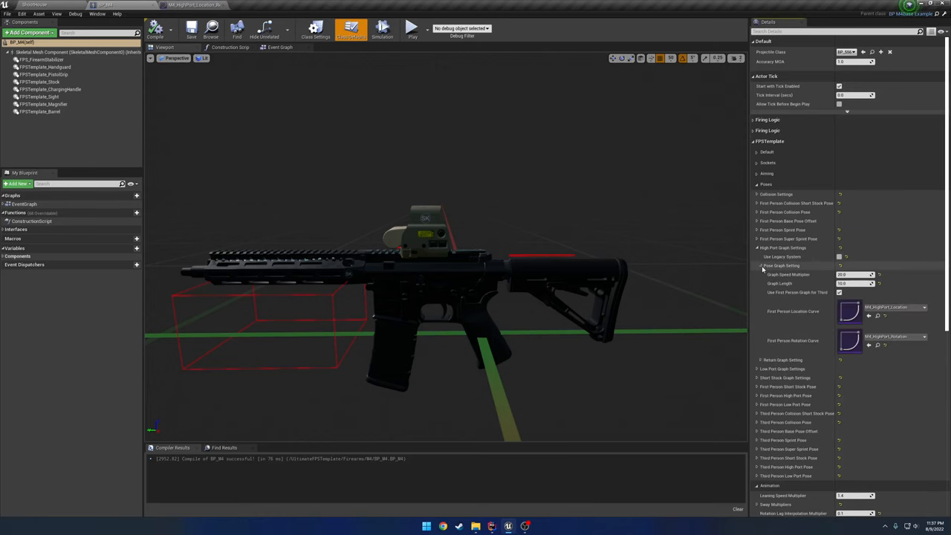
mouse_move(761, 269)
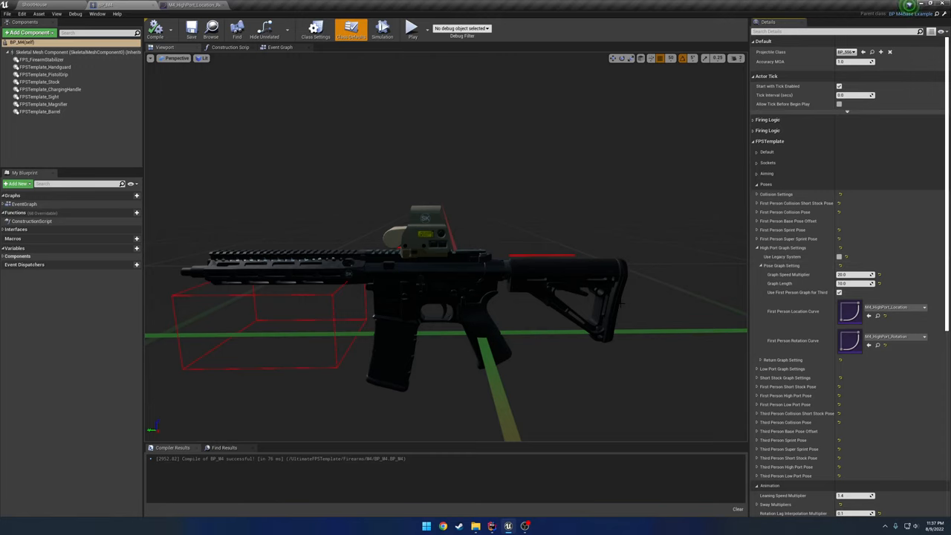
mouse_move(667, 305)
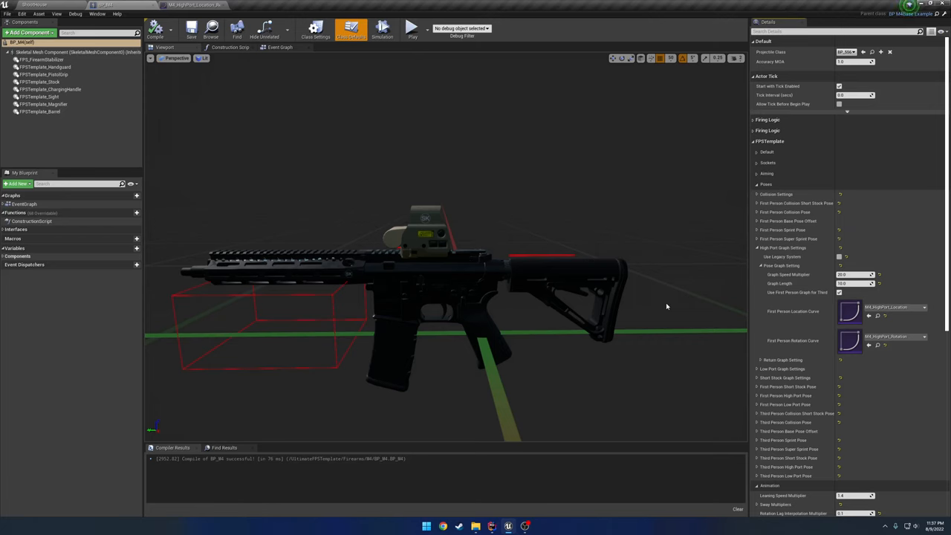
mouse_move(665, 302)
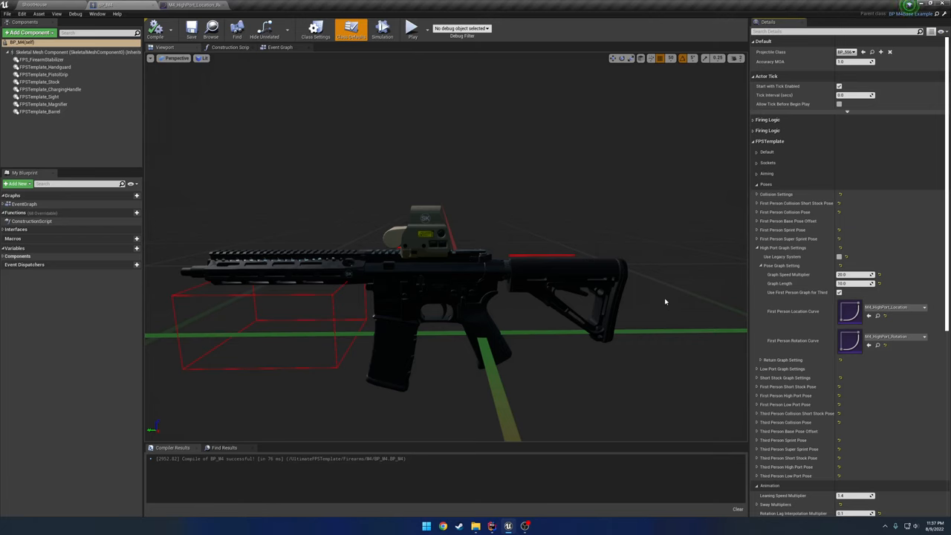
mouse_move(696, 290)
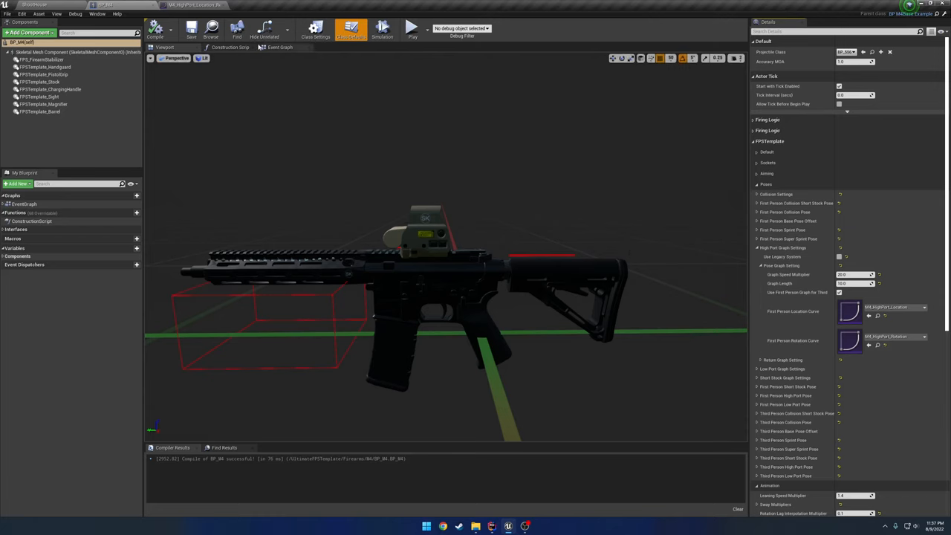
mouse_move(613, 245)
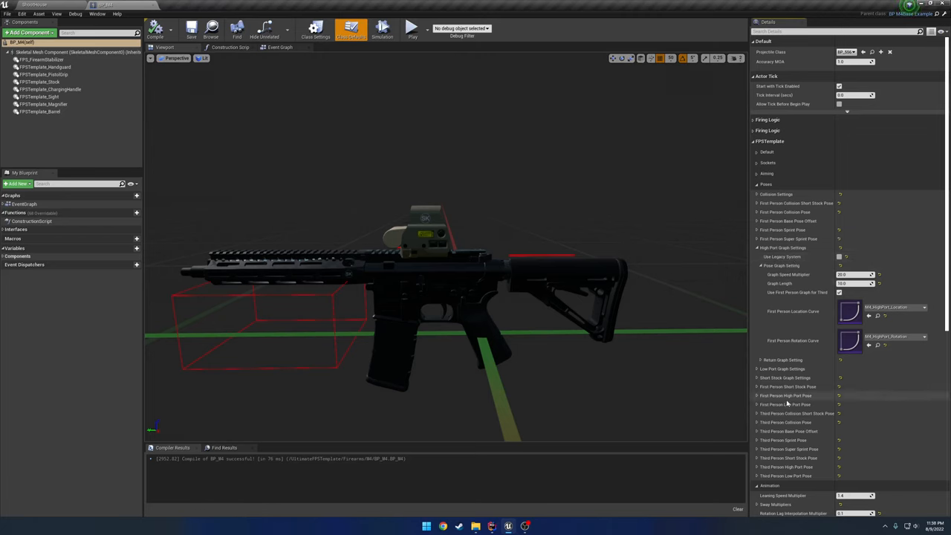
mouse_move(600, 242)
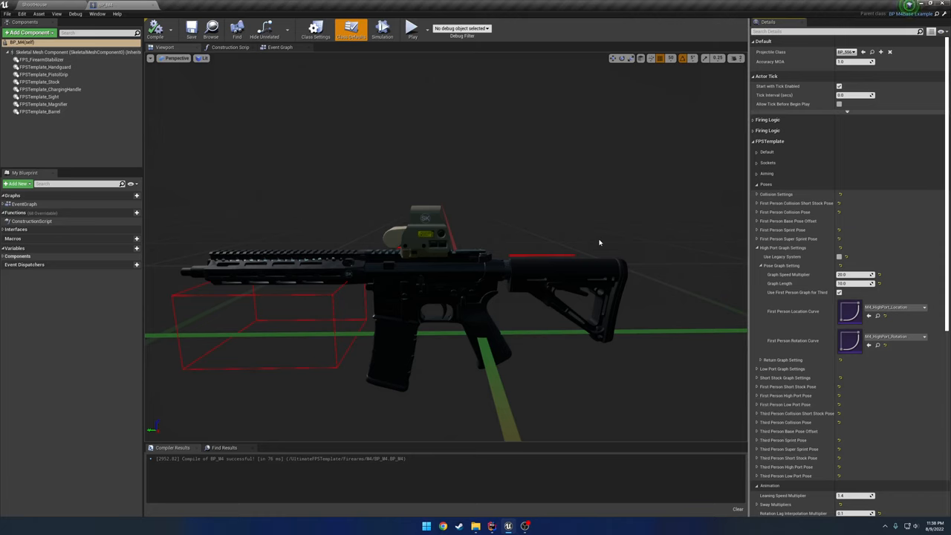
mouse_move(593, 221)
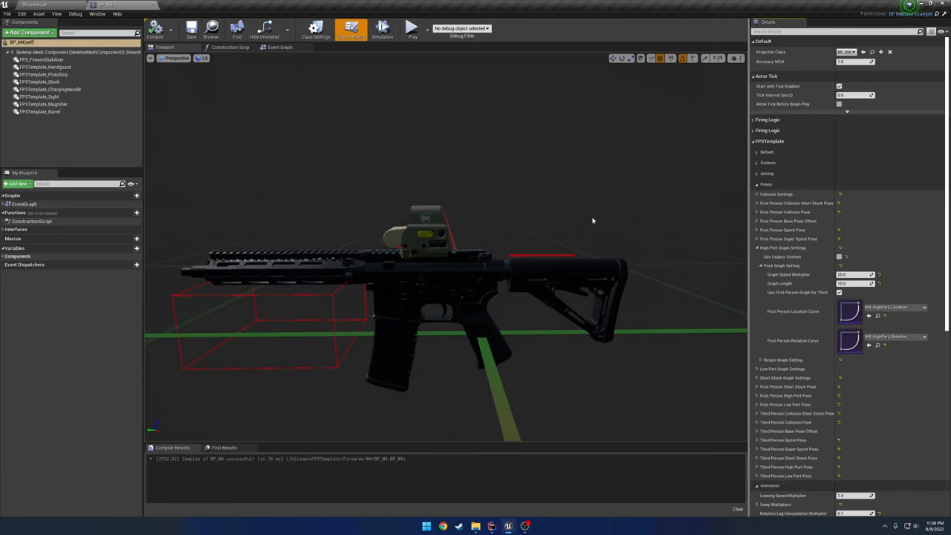